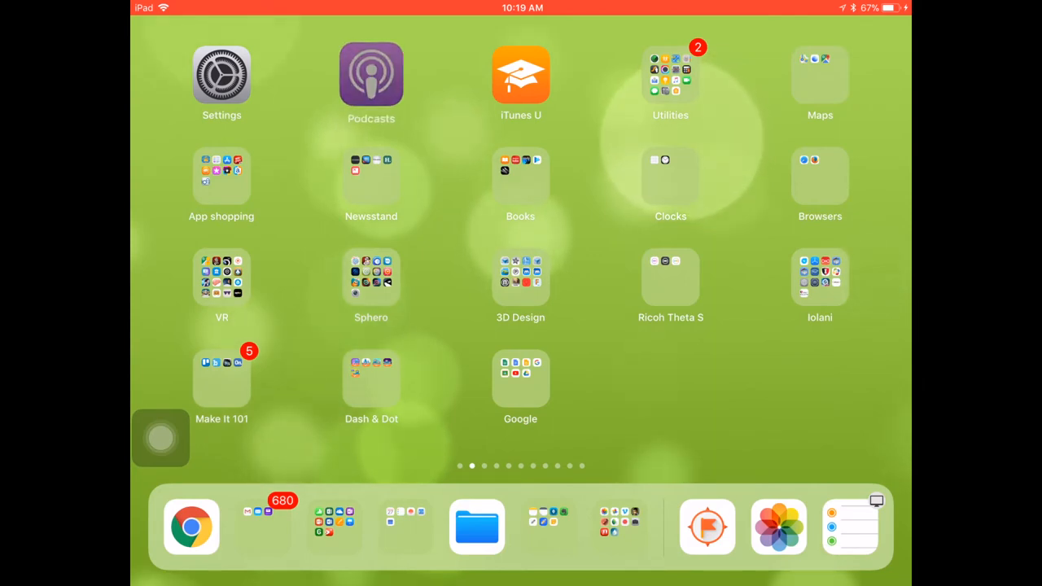
Step: Move Podcasts and iTunes U into the dock, letting the home-screen folders shift up
{"action": "left_click", "coordinate": [222, 75]}
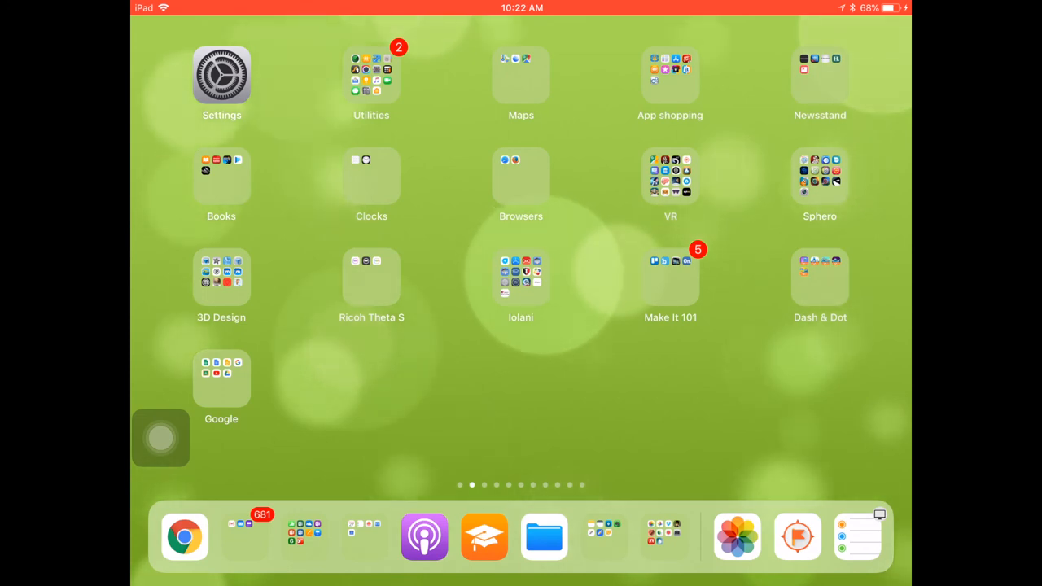
{"action": "left_click", "coordinate": [184, 536]}
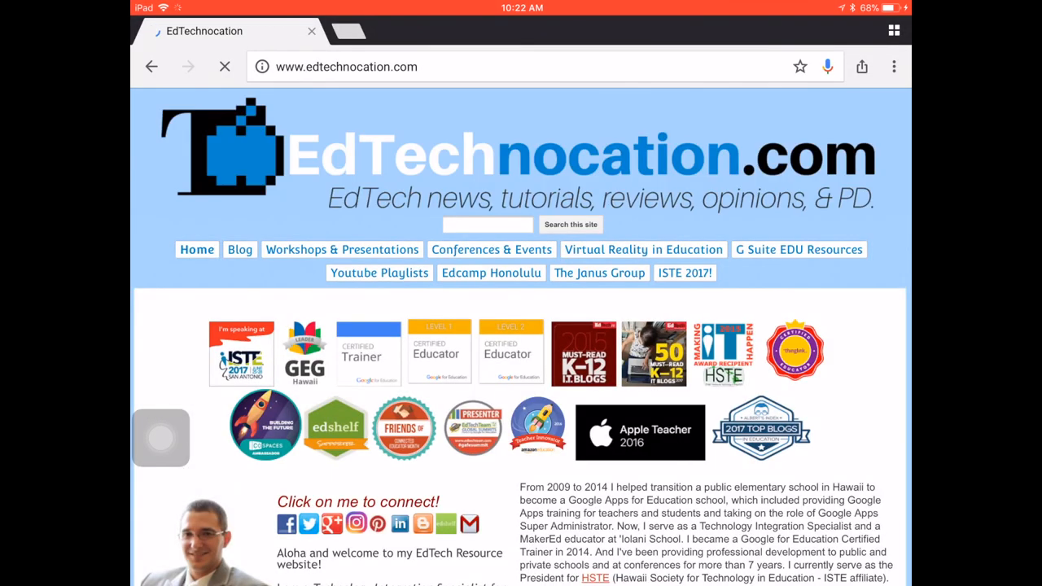
{"action": "left_click", "coordinate": [224, 67]}
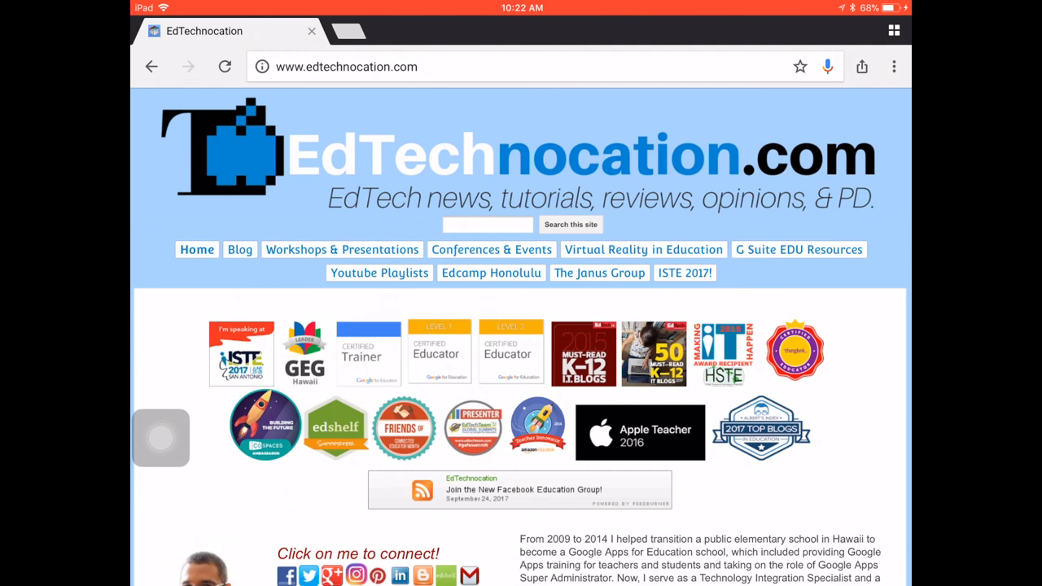